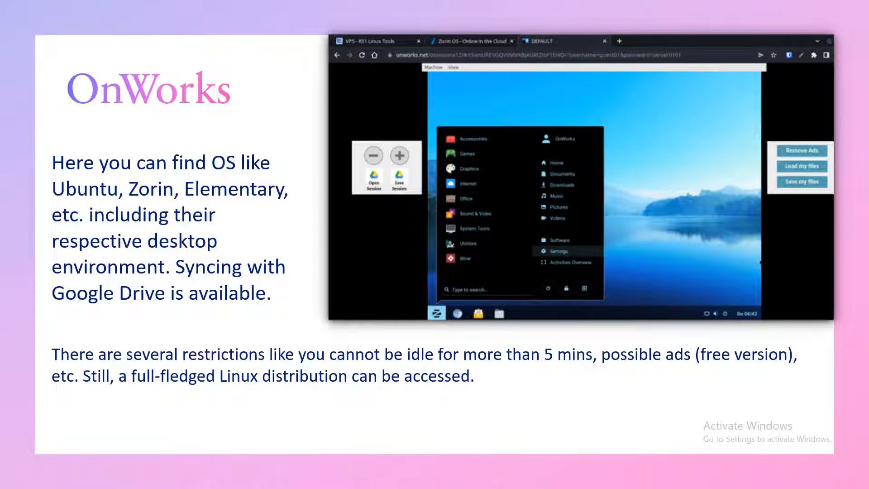
- Scroll the OnWorks OS catalogue and start Ubuntu 20.04.1 until it reports a successful start
{"action": "key", "text": "alt+tab"}
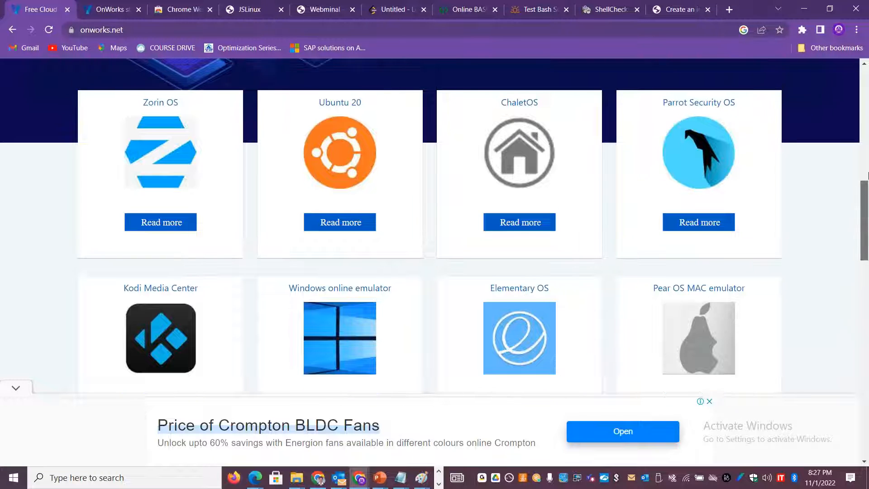
{"action": "scroll", "scroll_direction": "up", "scroll_amount": 3}
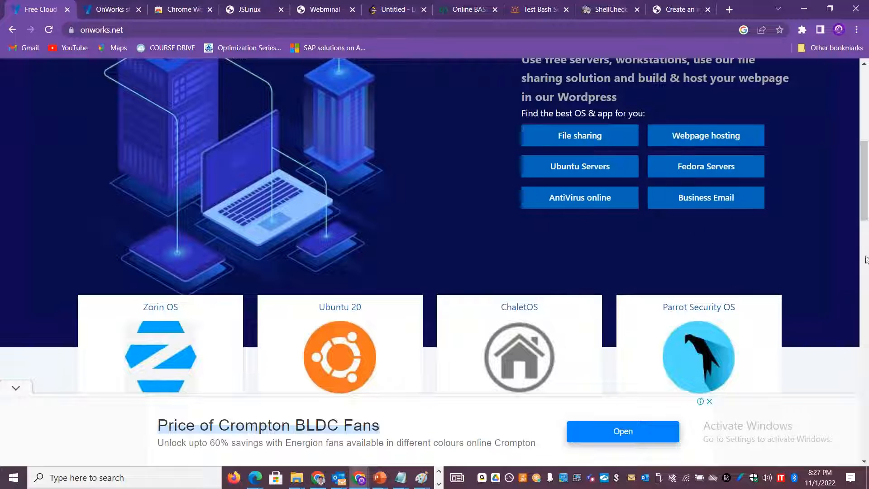
{"action": "scroll", "scroll_direction": "down", "scroll_amount": 3}
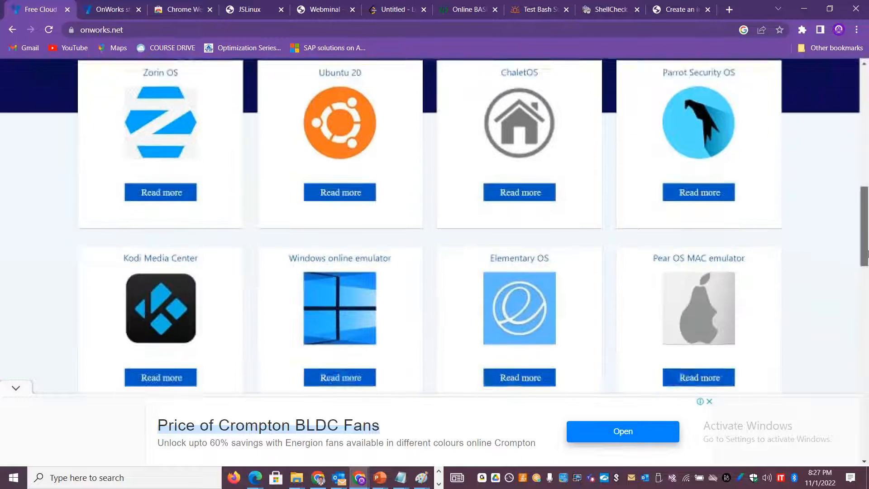
{"action": "scroll", "scroll_direction": "down", "scroll_amount": 3}
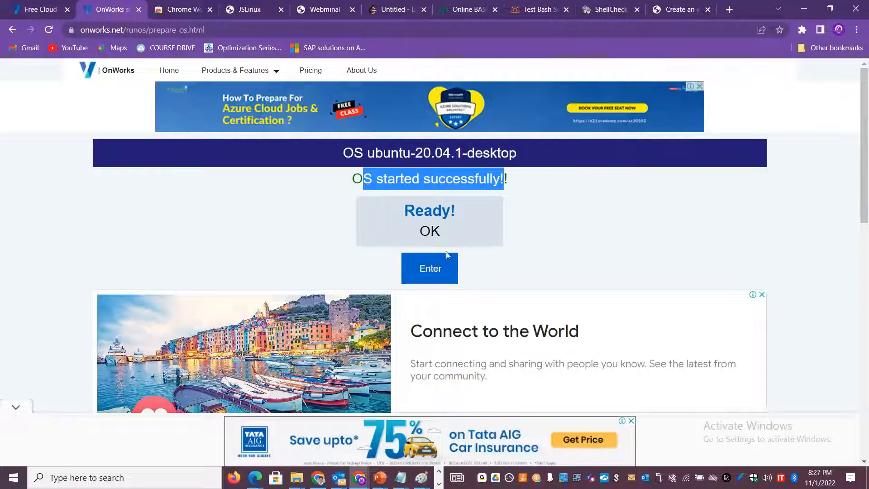
- Enter the ready Ubuntu 20.04.1 desktop and scroll through the OnWorks session page text
{"action": "left_click", "coordinate": [429, 268]}
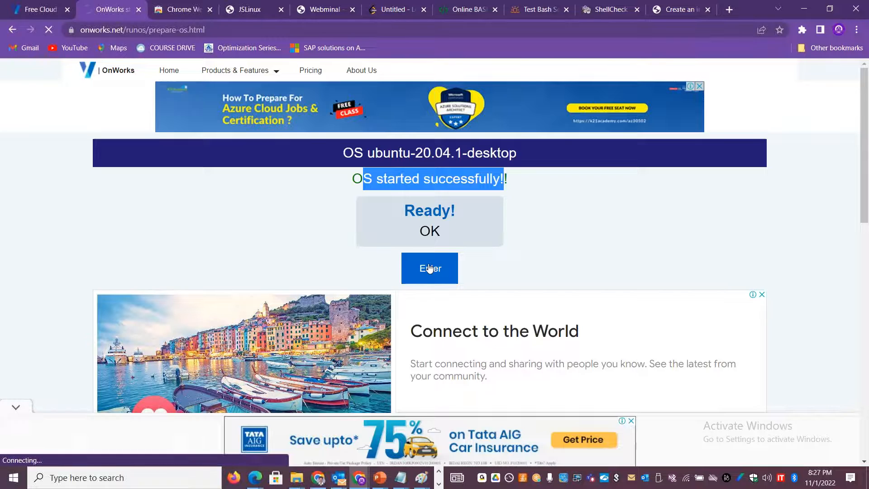
{"action": "left_click", "coordinate": [429, 267]}
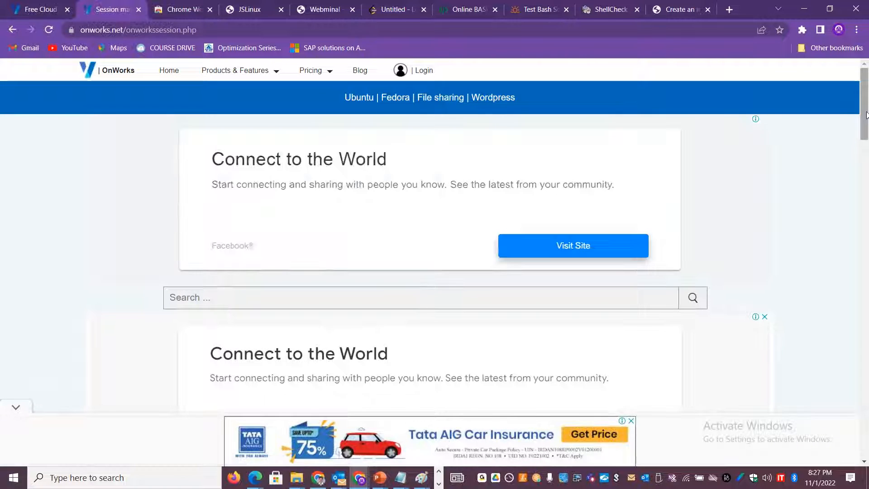
{"action": "scroll", "scroll_direction": "down", "scroll_amount": 3}
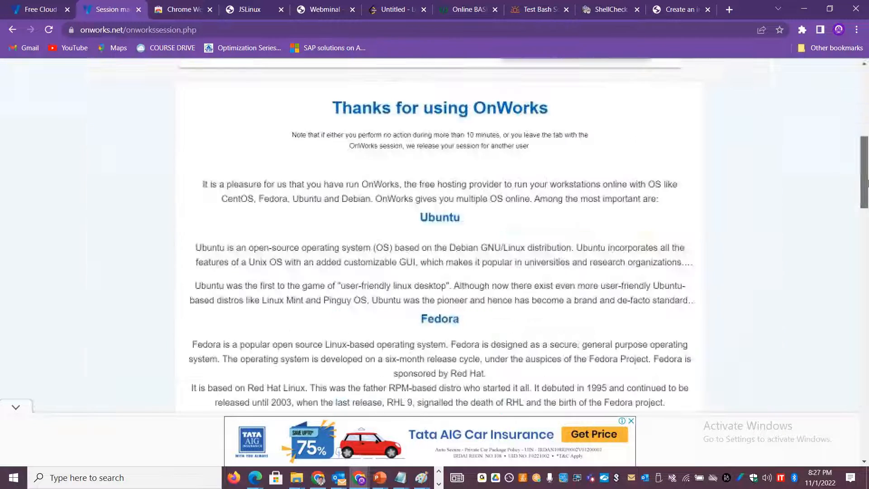
{"action": "scroll", "scroll_direction": "down", "scroll_amount": 3}
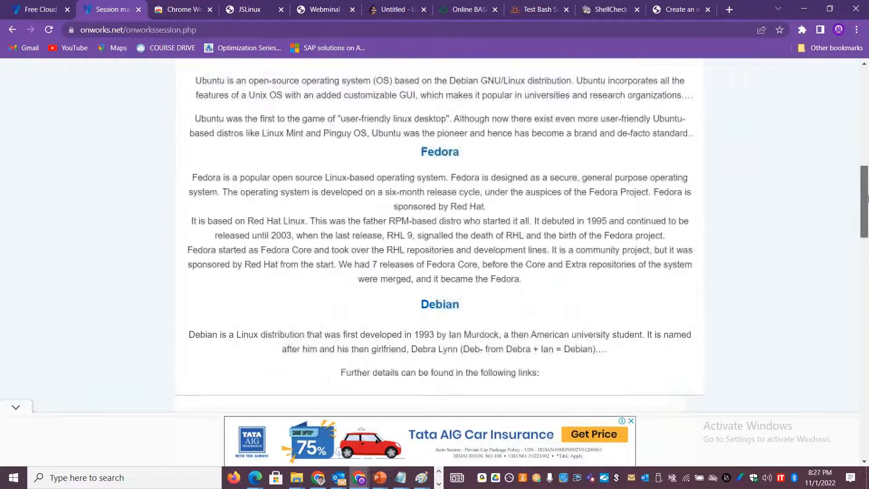
{"action": "scroll", "scroll_direction": "down", "scroll_amount": 3}
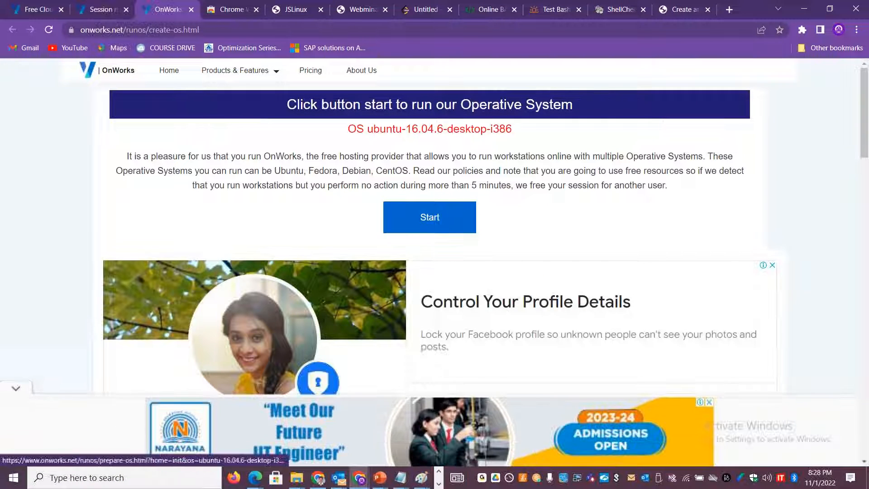
- Start ubuntu-16.04.6-desktop-i386 and enter it once it is ready
{"action": "left_click", "coordinate": [428, 217]}
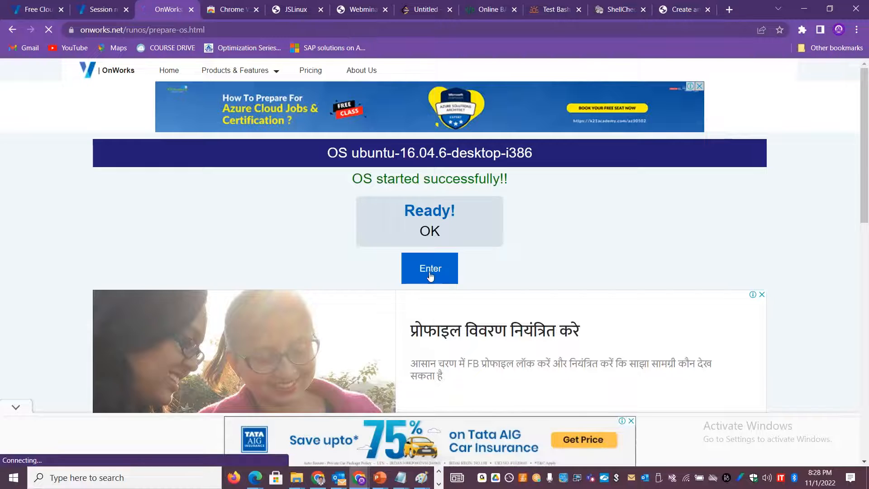
{"action": "left_click", "coordinate": [429, 268]}
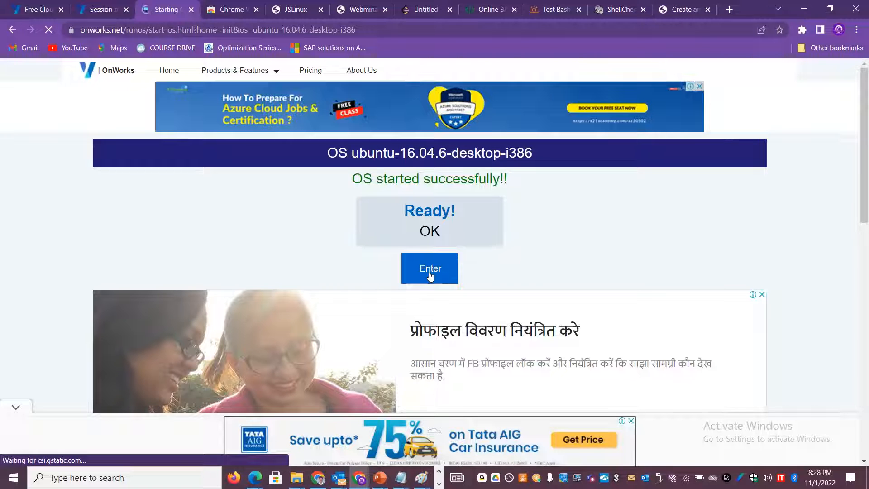
{"action": "left_click", "coordinate": [429, 268]}
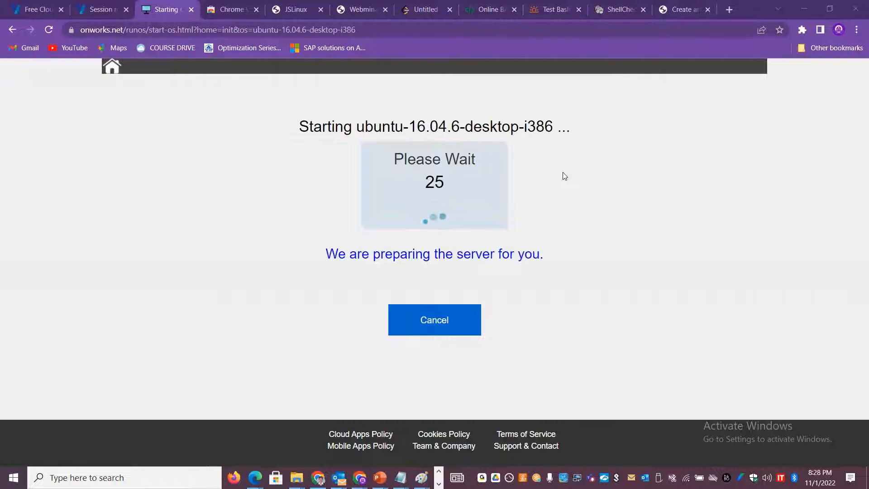
- Review the OnWorks Web Store results and confirm the Ubuntu server extension is installed
{"action": "left_click", "coordinate": [231, 10]}
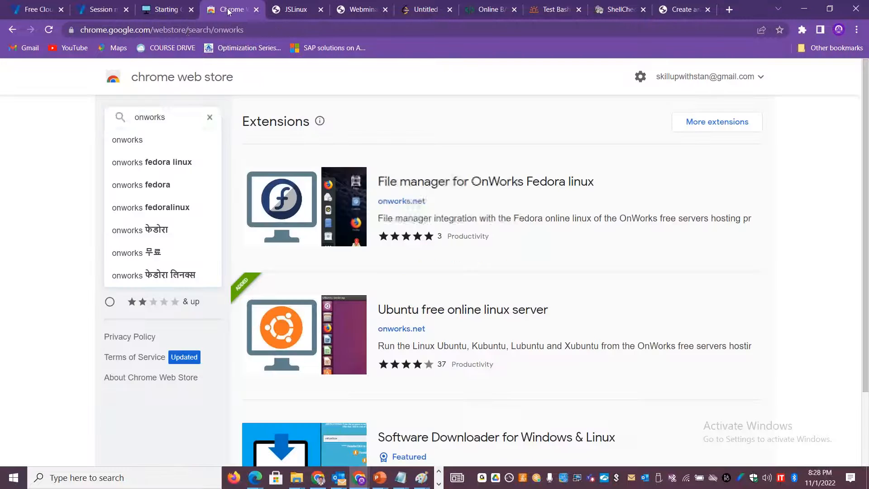
{"action": "left_click", "coordinate": [160, 116]}
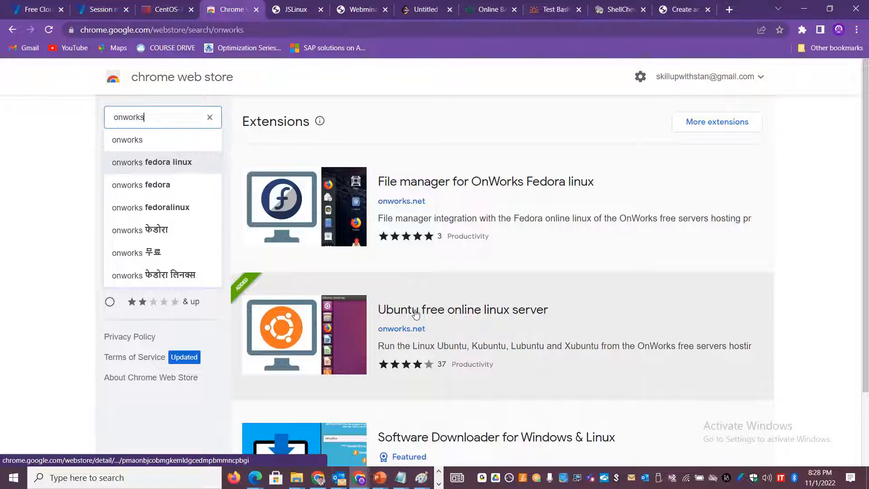
{"action": "mouse_move", "coordinate": [546, 346]}
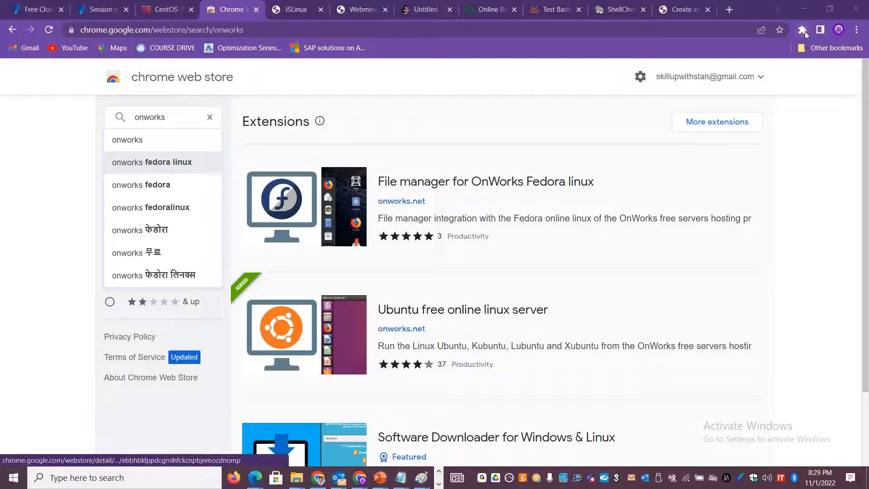
{"action": "left_click", "coordinate": [803, 30]}
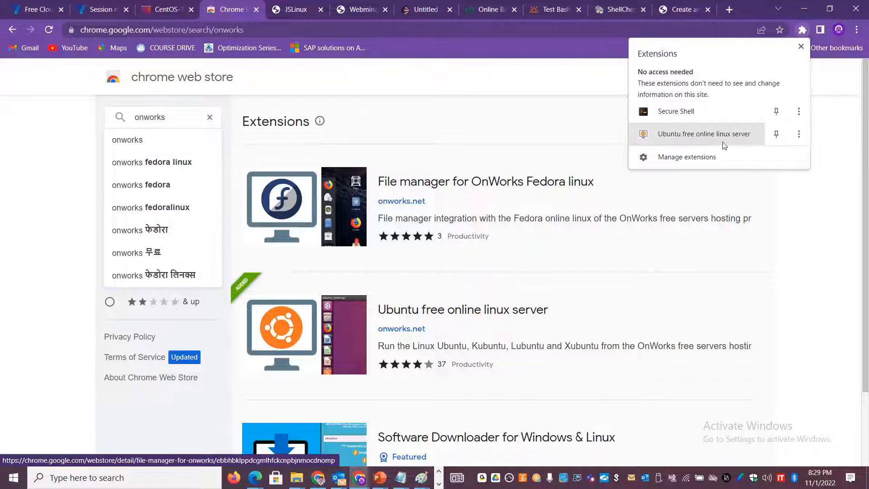
{"action": "mouse_move", "coordinate": [659, 141]}
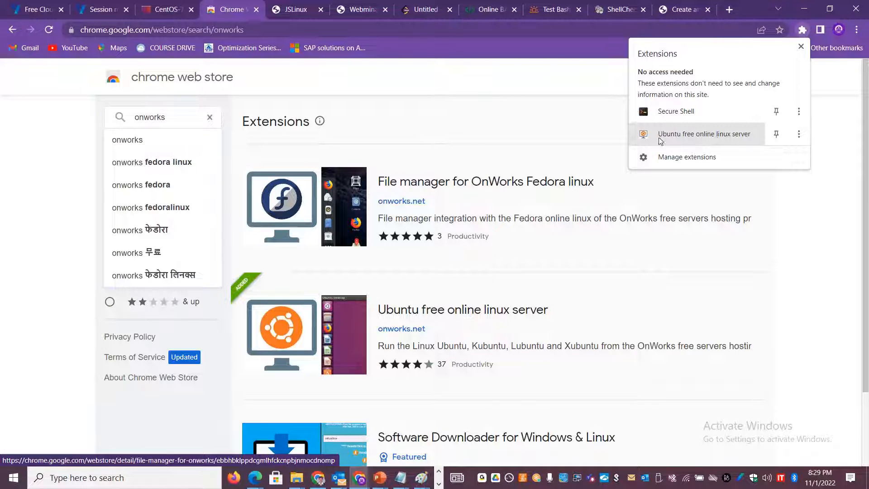
{"action": "mouse_move", "coordinate": [703, 133]}
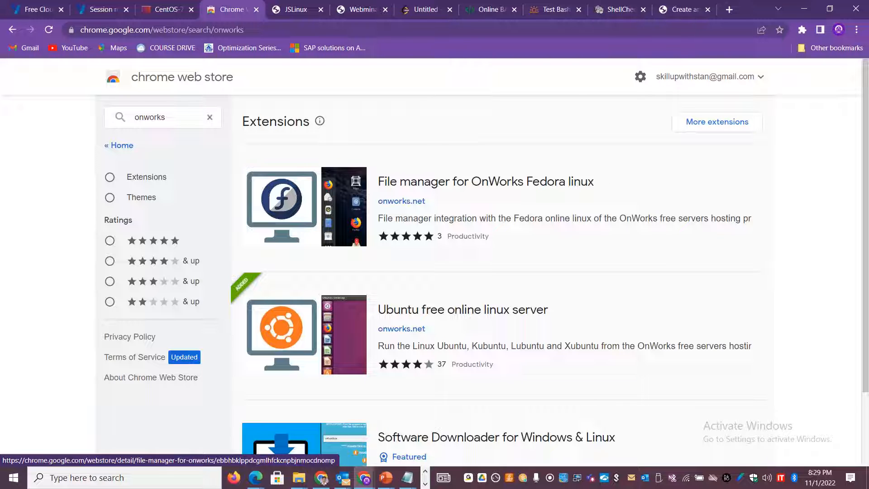
{"action": "left_click", "coordinate": [161, 10]}
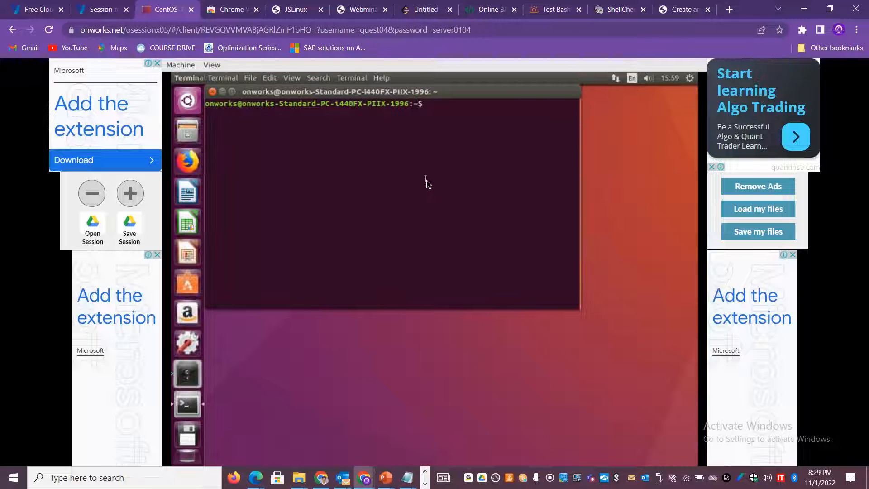
- Run hostname and uname -a in the OnWorks Ubuntu terminal
{"action": "type", "text": "h"}
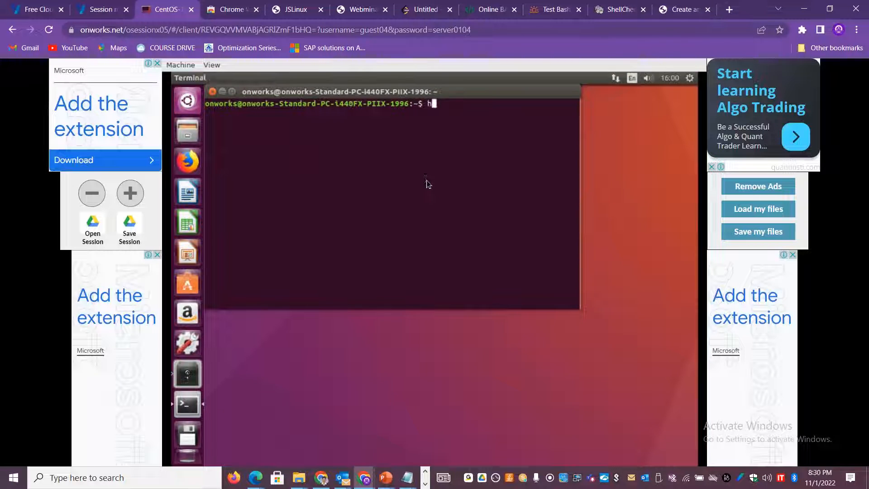
{"action": "type", "text": "ostname"}
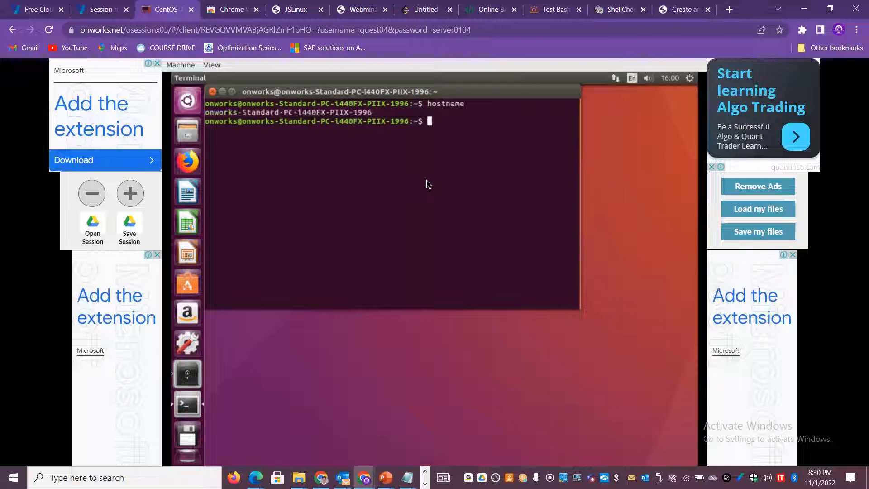
{"action": "type", "text": "uname -a"}
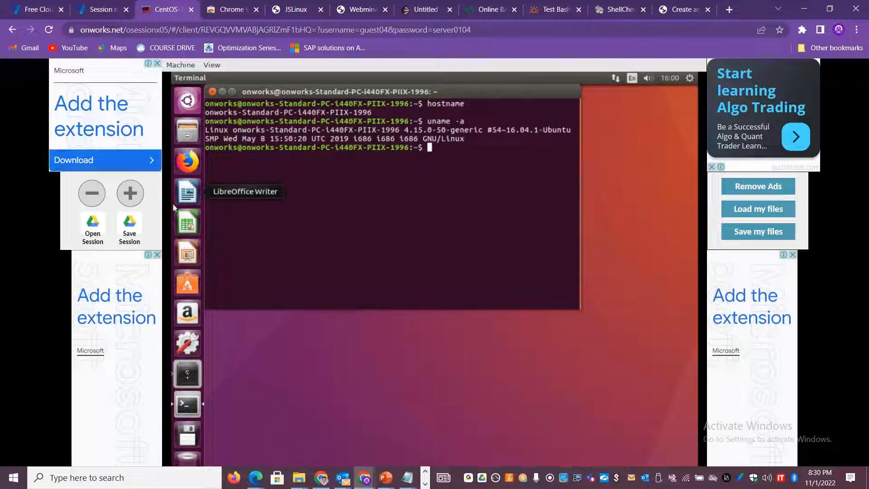
{"action": "mouse_move", "coordinate": [379, 249]}
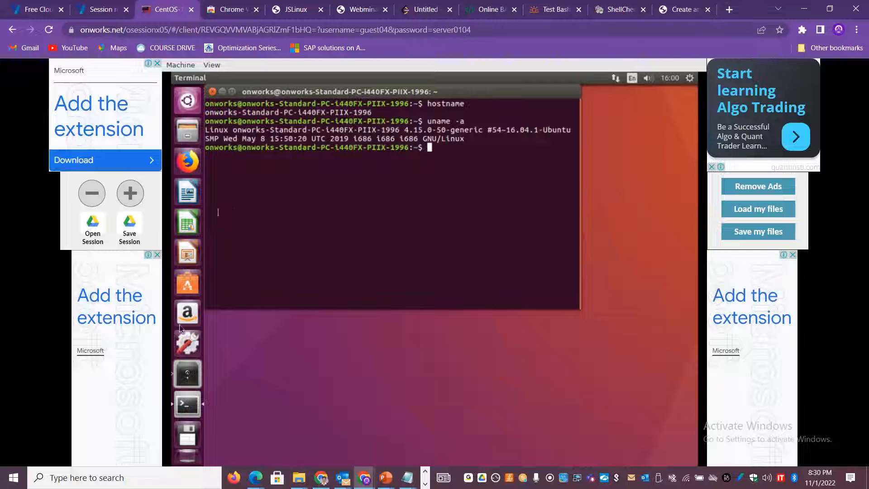
{"action": "mouse_move", "coordinate": [188, 374]}
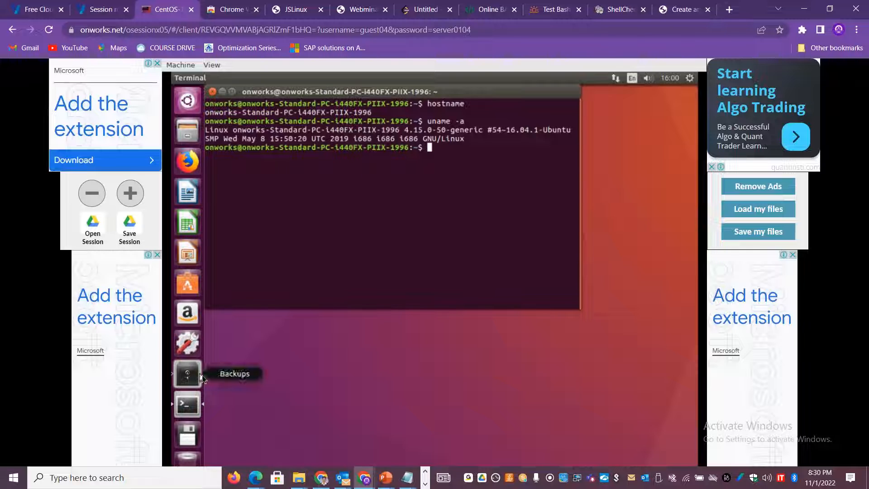
{"action": "mouse_move", "coordinate": [340, 366]}
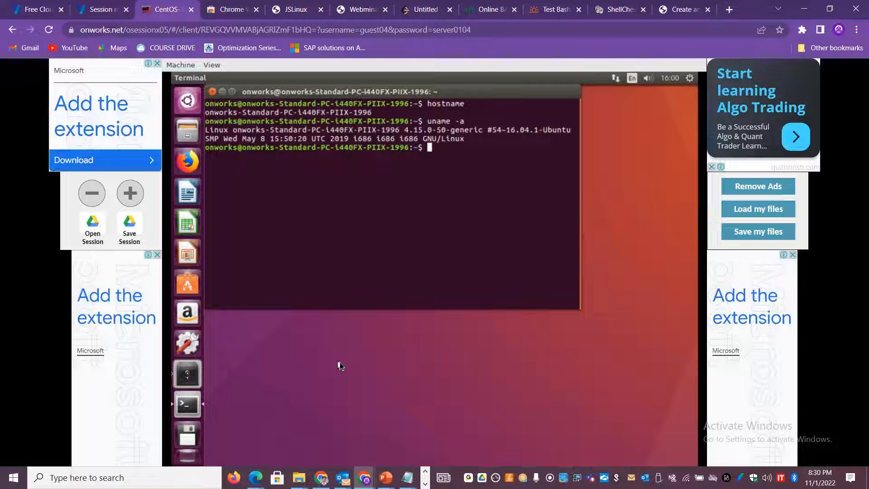
{"action": "mouse_move", "coordinate": [420, 113]}
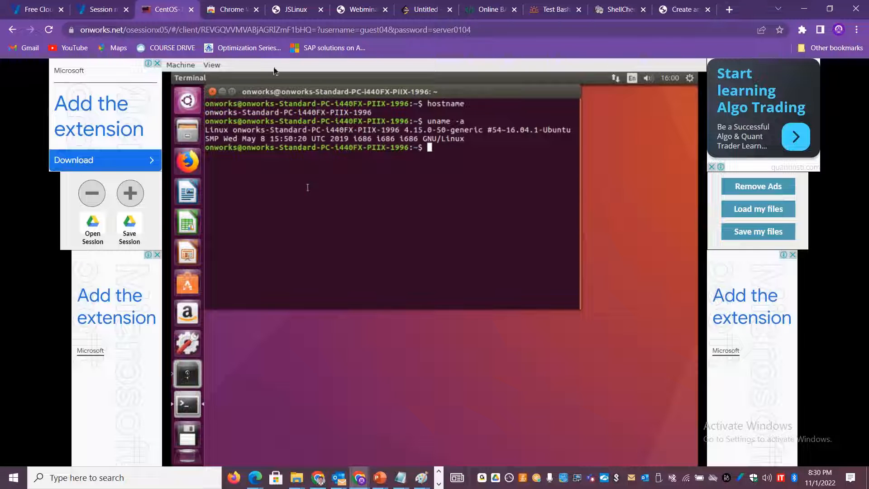
{"action": "left_click", "coordinate": [294, 9]}
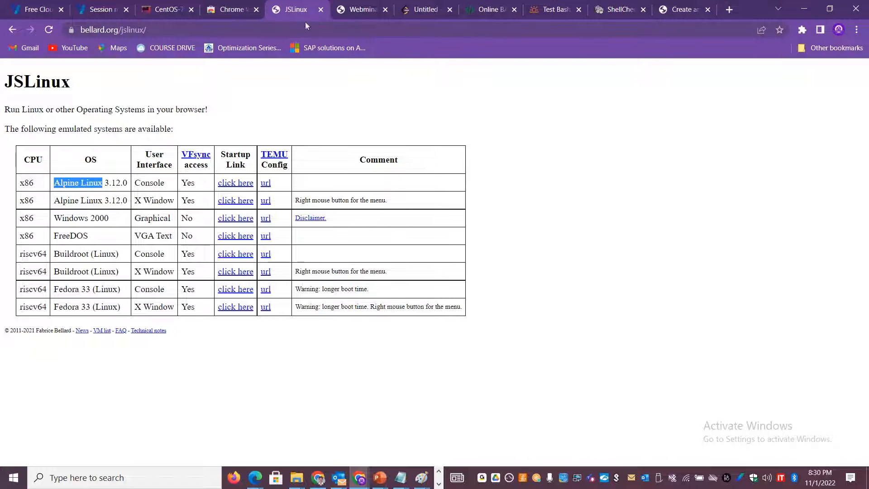
- Glance at the LeetCode 'Untitled' playground tab, then return to the JSLinux tab
{"action": "left_click", "coordinate": [425, 9]}
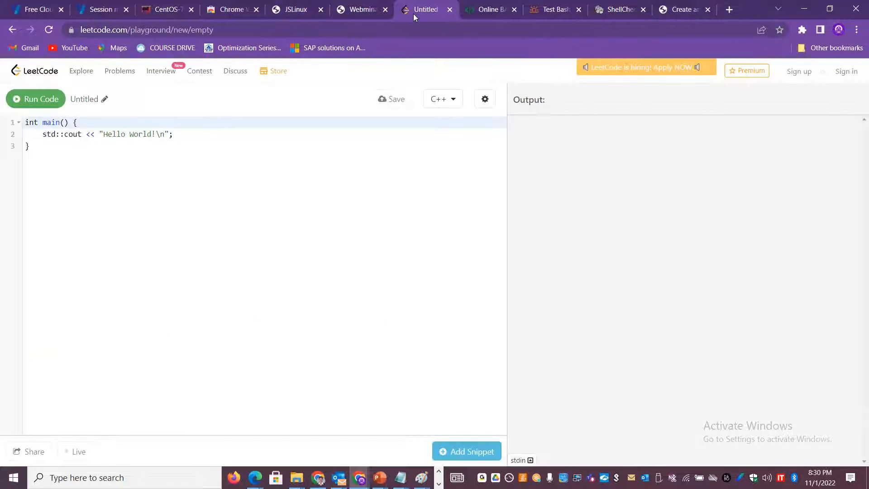
{"action": "left_click", "coordinate": [296, 9]}
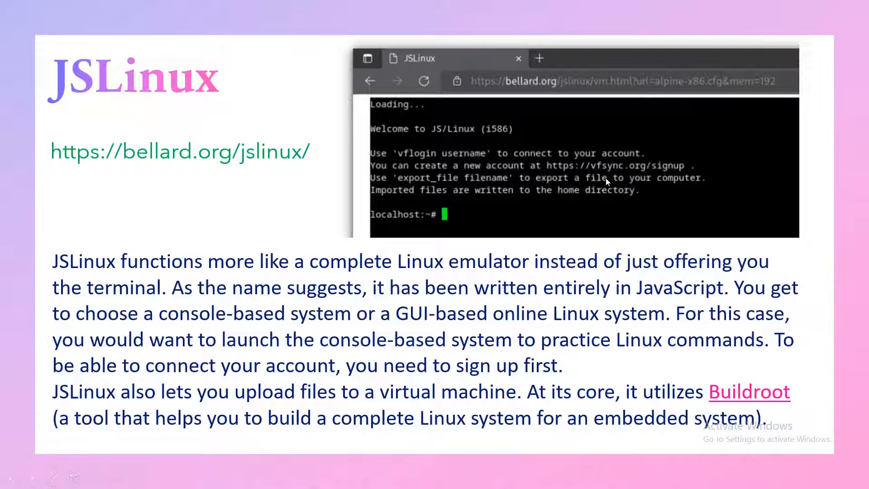
{"action": "mouse_move", "coordinate": [479, 176]}
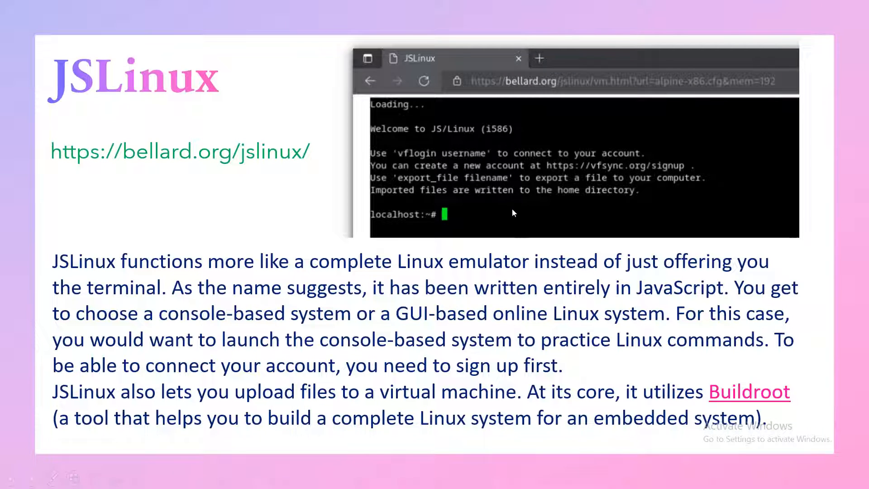
{"action": "mouse_move", "coordinate": [768, 77]}
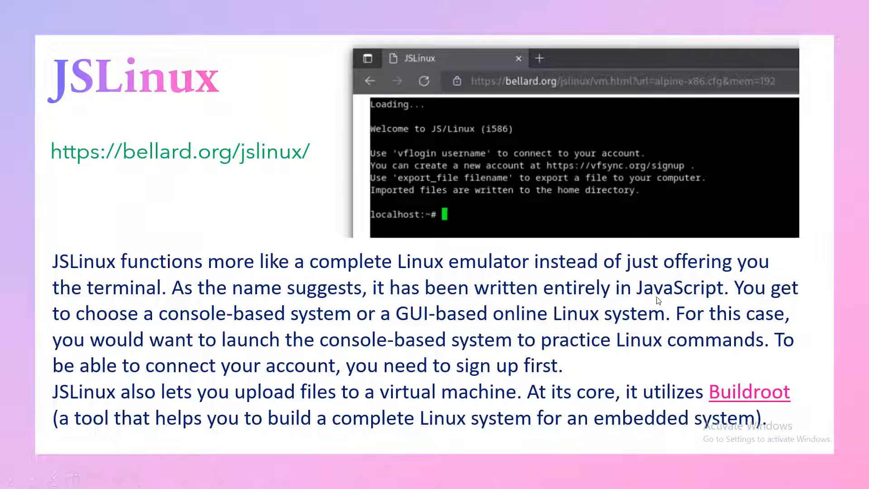
{"action": "mouse_move", "coordinate": [391, 403]}
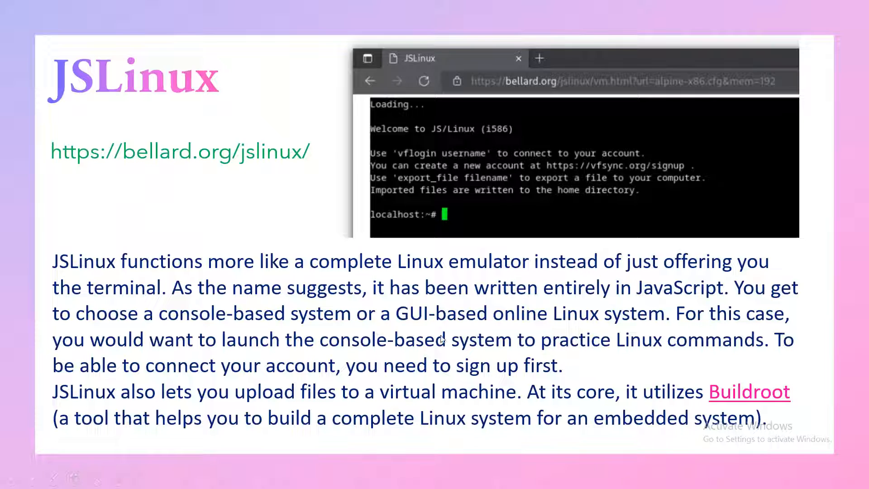
{"action": "mouse_move", "coordinate": [39, 478]}
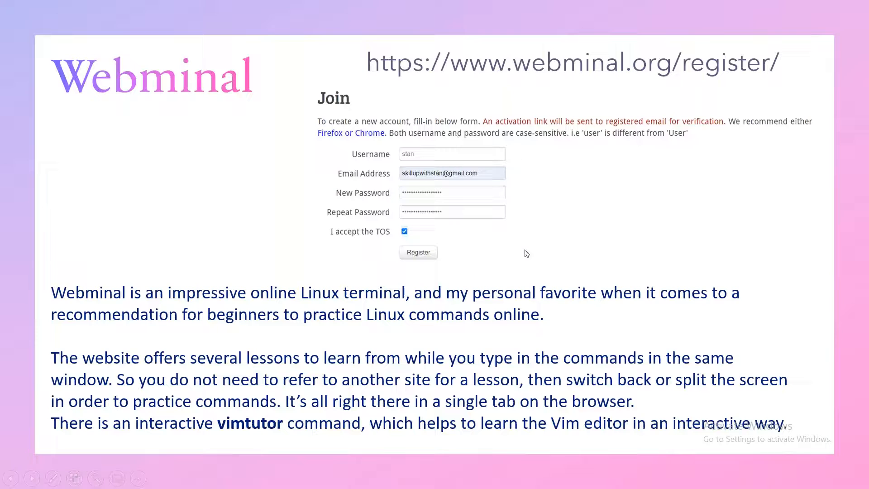
{"action": "mouse_move", "coordinate": [336, 306]}
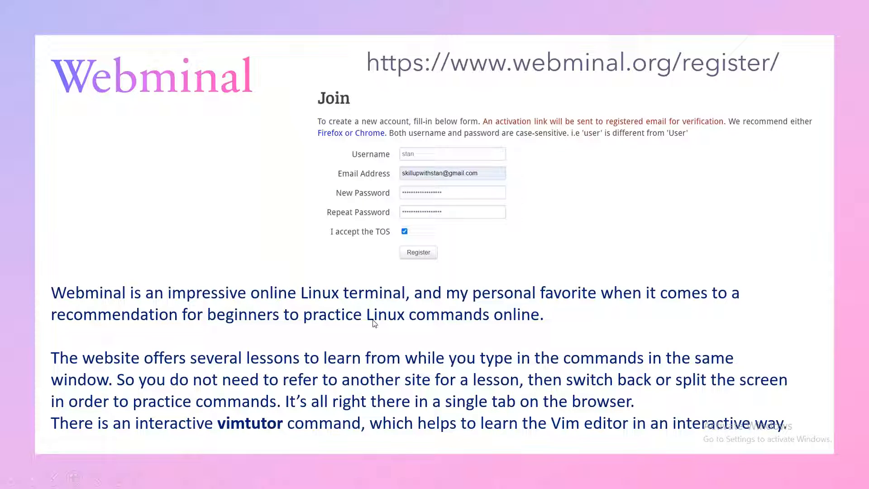
{"action": "mouse_move", "coordinate": [395, 317]}
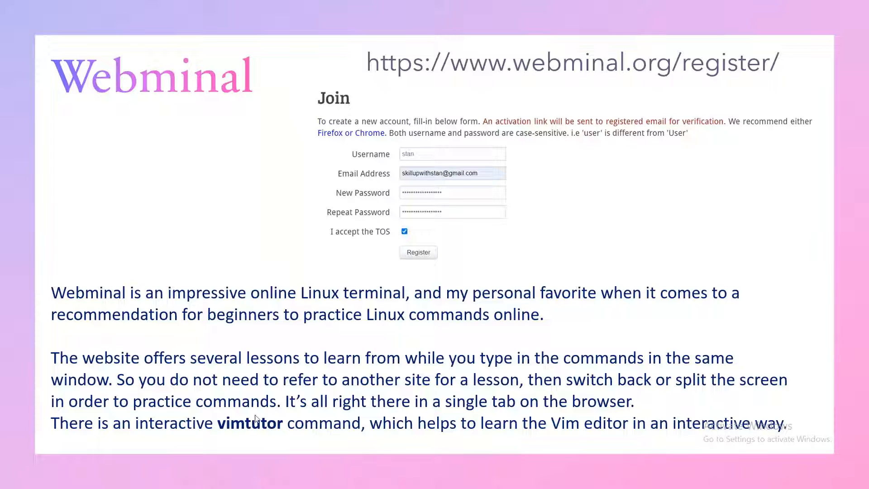
{"action": "mouse_move", "coordinate": [309, 441]}
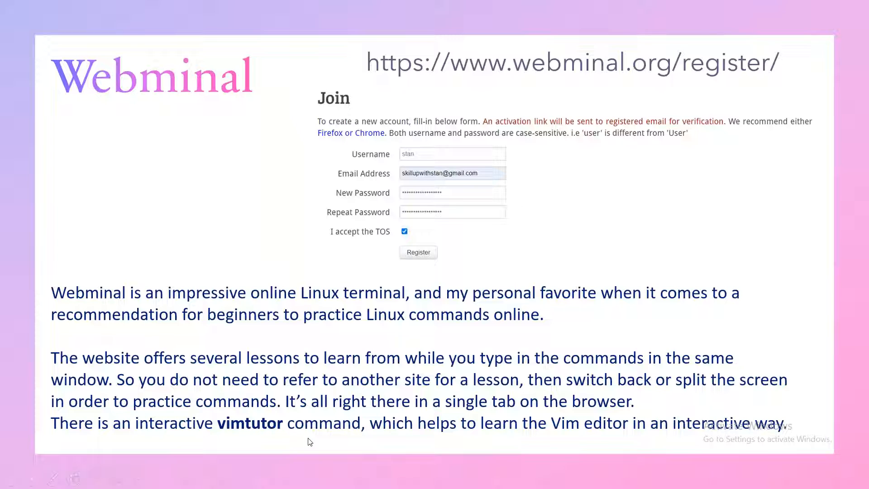
{"action": "mouse_move", "coordinate": [630, 388]}
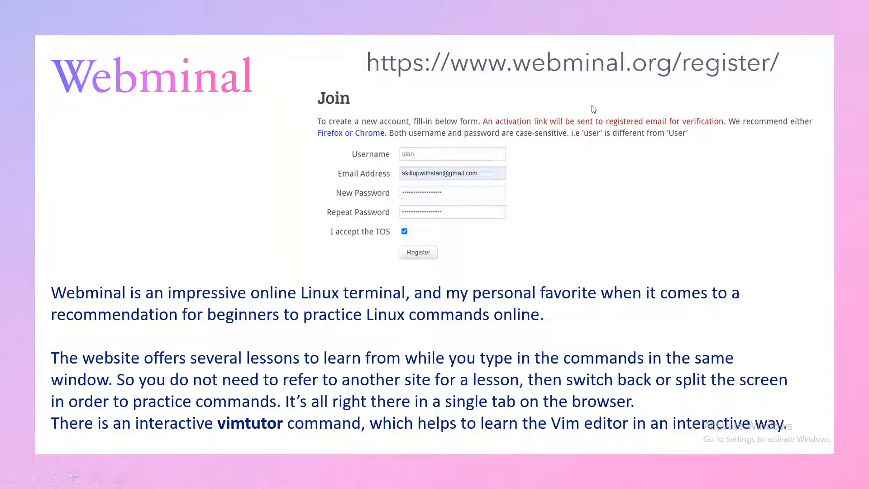
{"action": "mouse_move", "coordinate": [618, 79]}
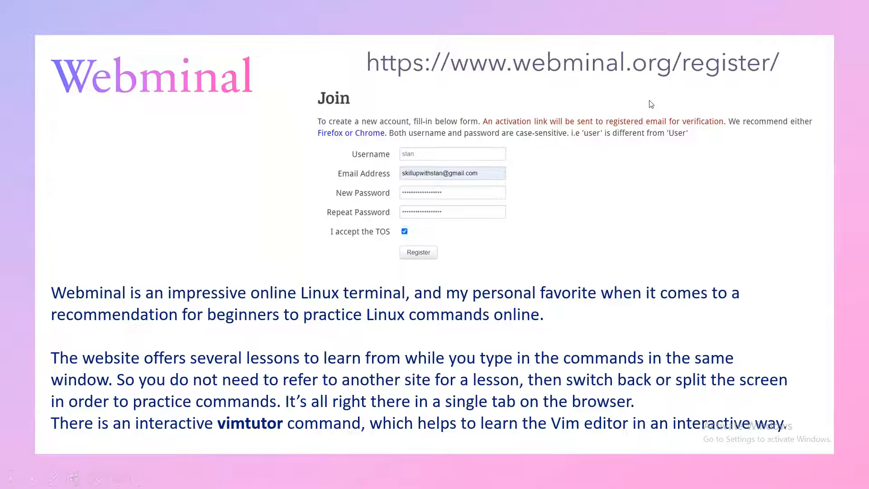
- Show the Webminal home page describing its free online Linux terminal and IDE
{"action": "left_click", "coordinate": [360, 9]}
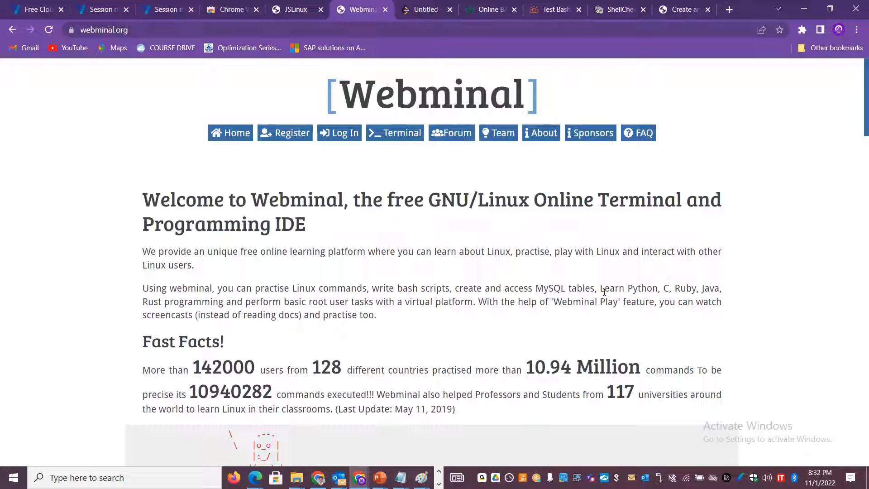
- Highlight 'Learn Python, C, Ruby' on Webminal's home page, then switch to LeetCode
{"action": "left_click_drag", "start_coordinate": [600, 288], "coordinate": [686, 288]}
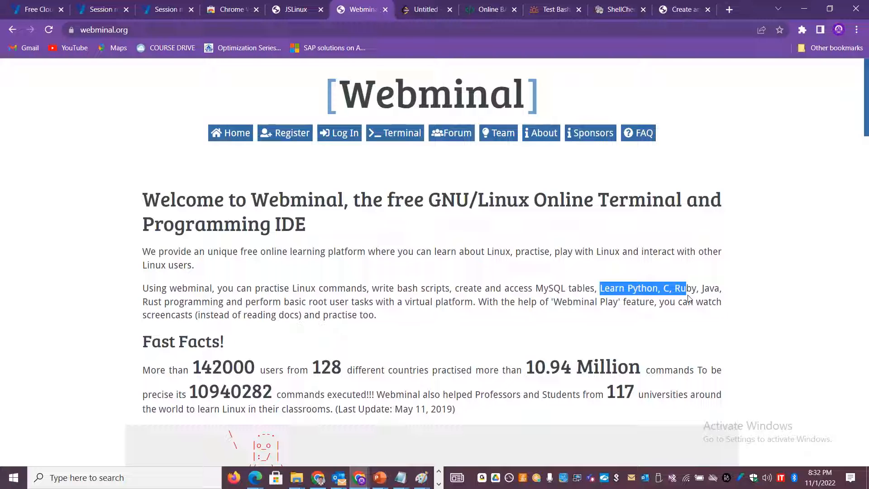
{"action": "mouse_move", "coordinate": [540, 132]}
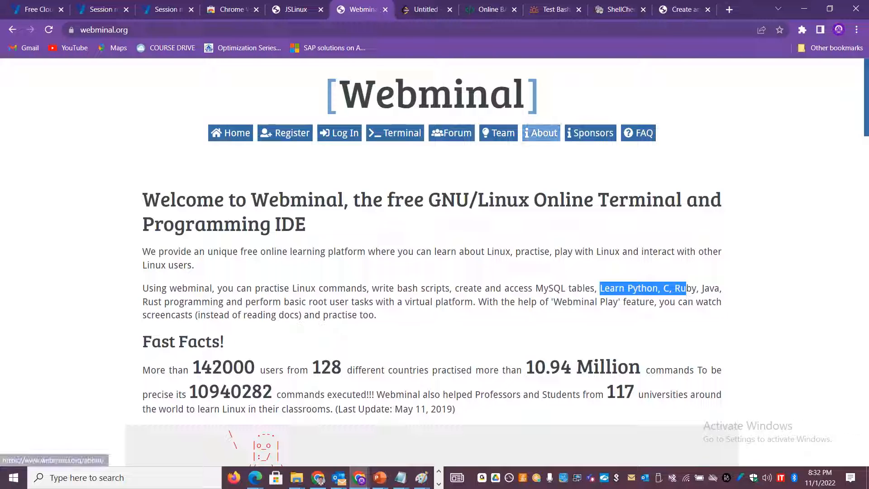
{"action": "mouse_move", "coordinate": [33, 9]}
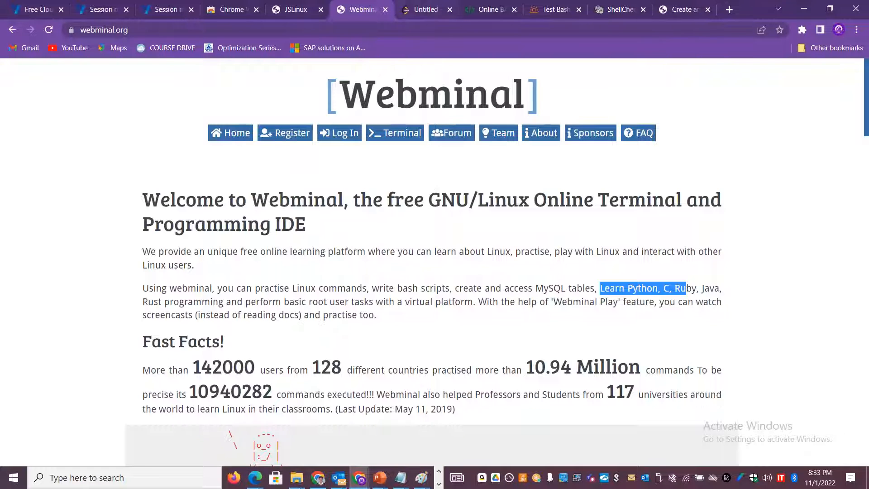
{"action": "left_click", "coordinate": [425, 9]}
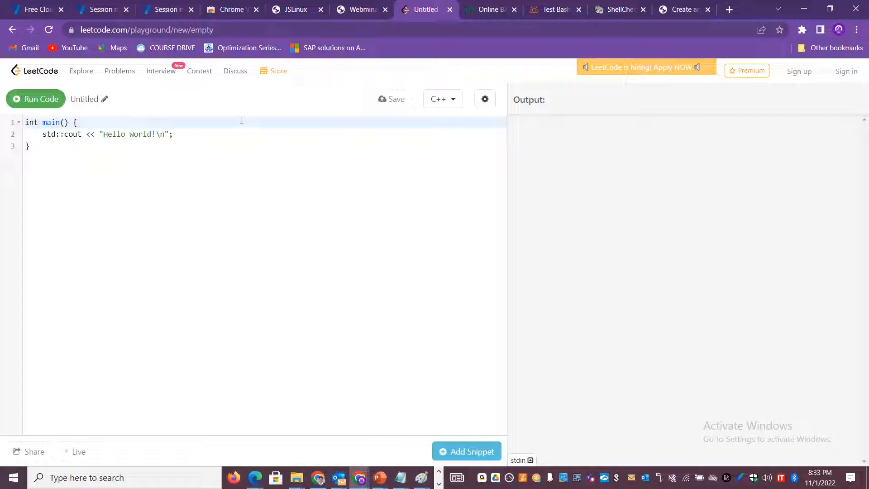
- Display LeetCode's supported language list twice, leaving the code in C++
{"action": "left_click", "coordinate": [441, 99]}
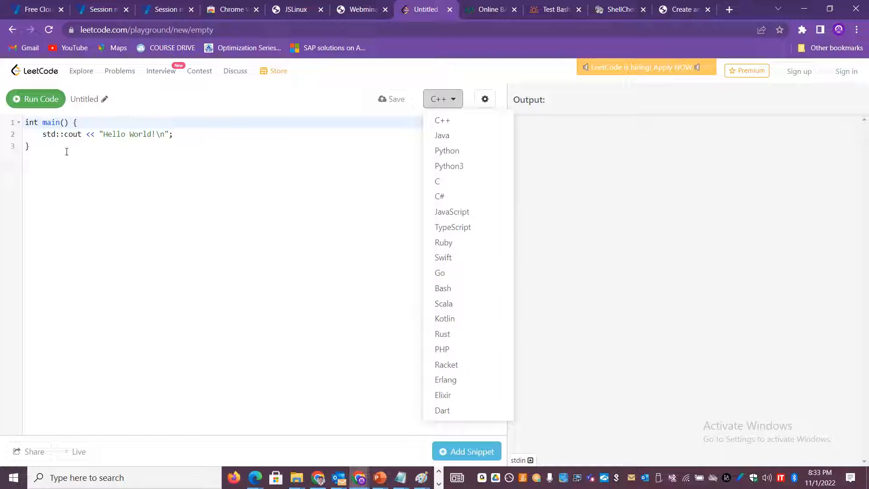
{"action": "mouse_move", "coordinate": [470, 286]}
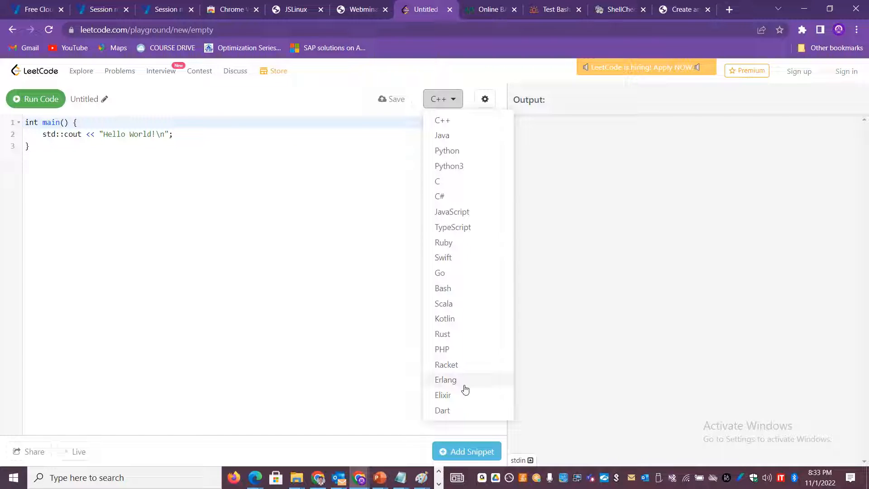
{"action": "left_click", "coordinate": [164, 196]}
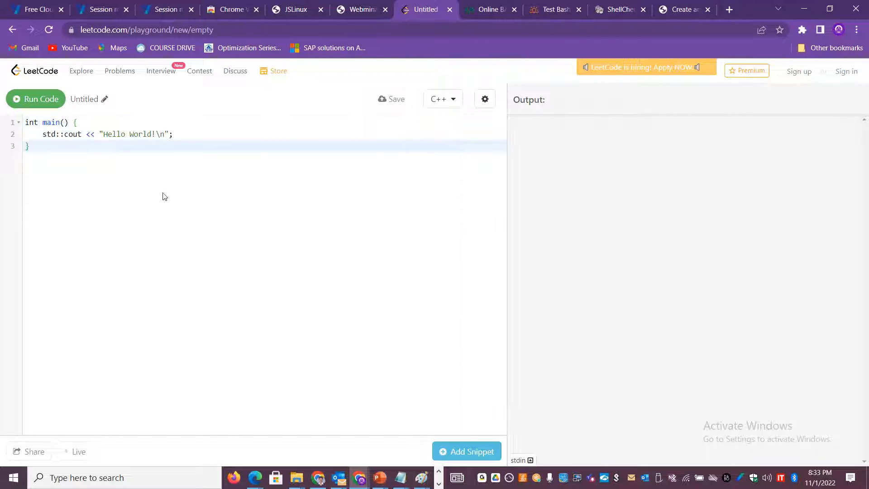
{"action": "mouse_move", "coordinate": [132, 216]}
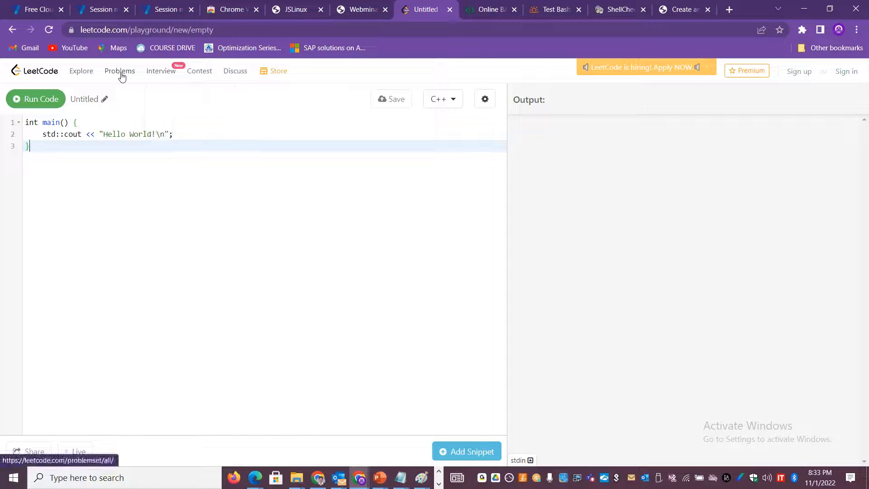
{"action": "mouse_move", "coordinate": [580, 224]}
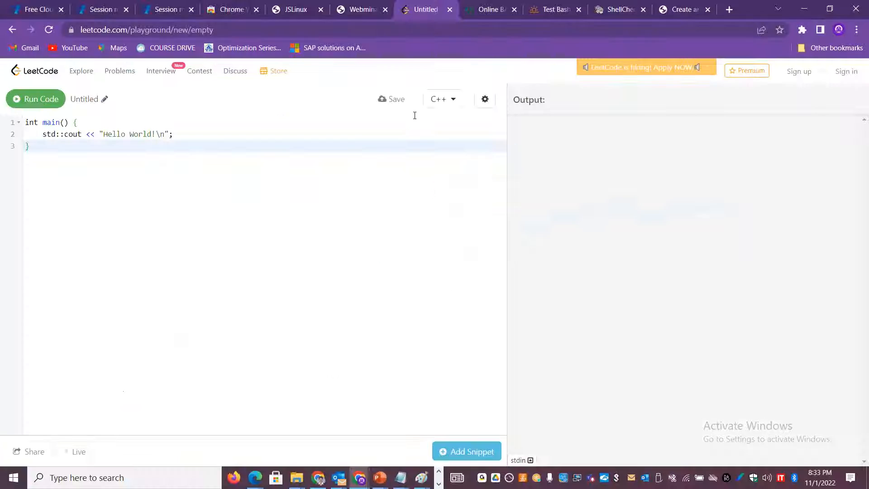
{"action": "left_click", "coordinate": [441, 99]}
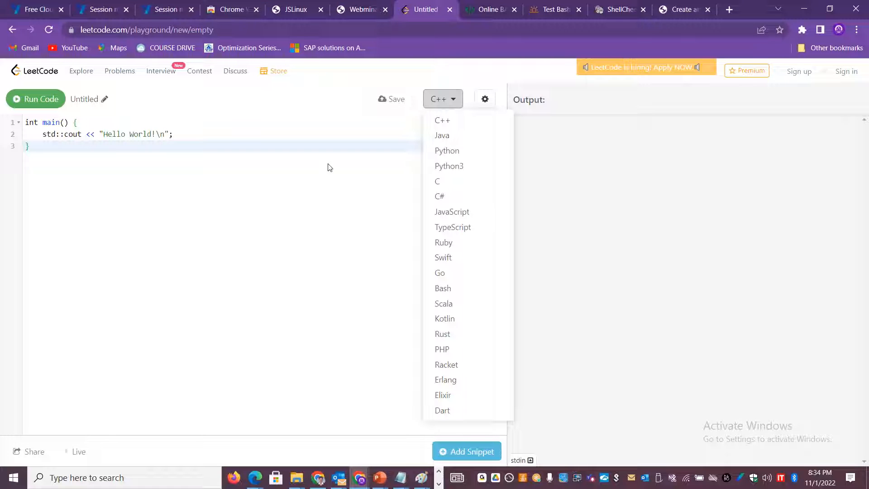
{"action": "left_click", "coordinate": [487, 9]}
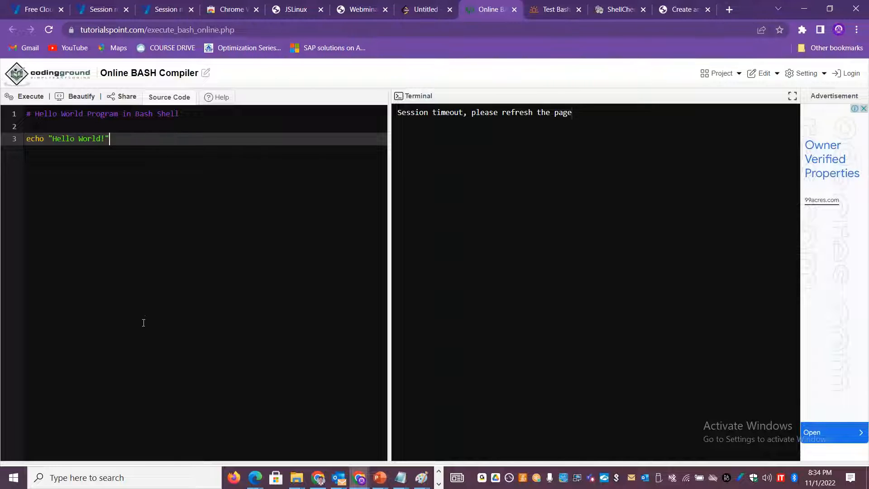
{"action": "mouse_move", "coordinate": [494, 314]}
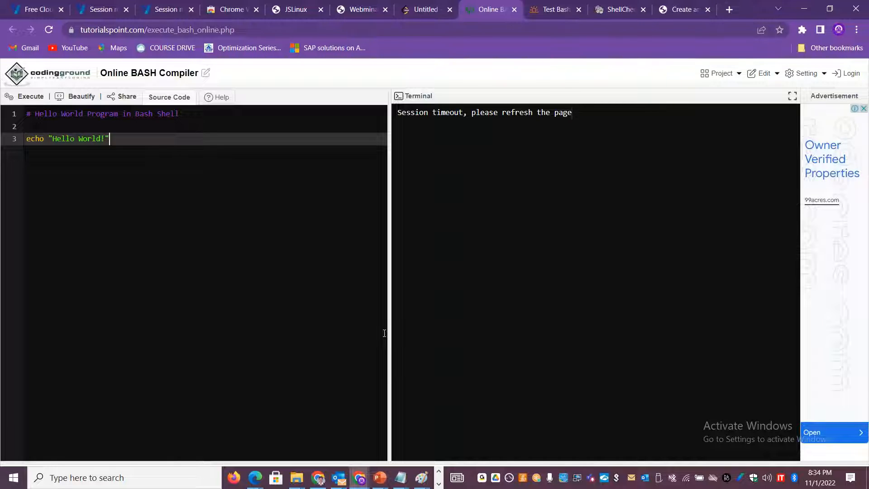
{"action": "mouse_move", "coordinate": [590, 408]}
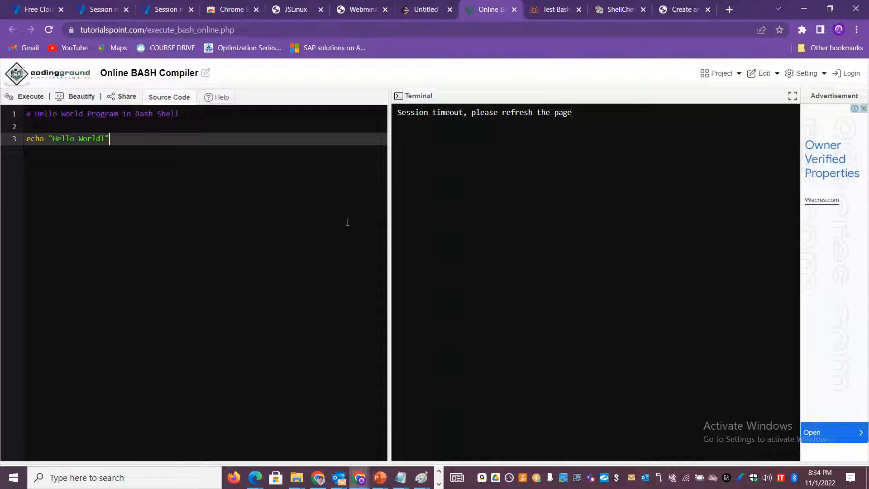
- Switch to Coding Ground's Online BASH Compiler with its Hello World script
{"action": "left_click", "coordinate": [553, 10]}
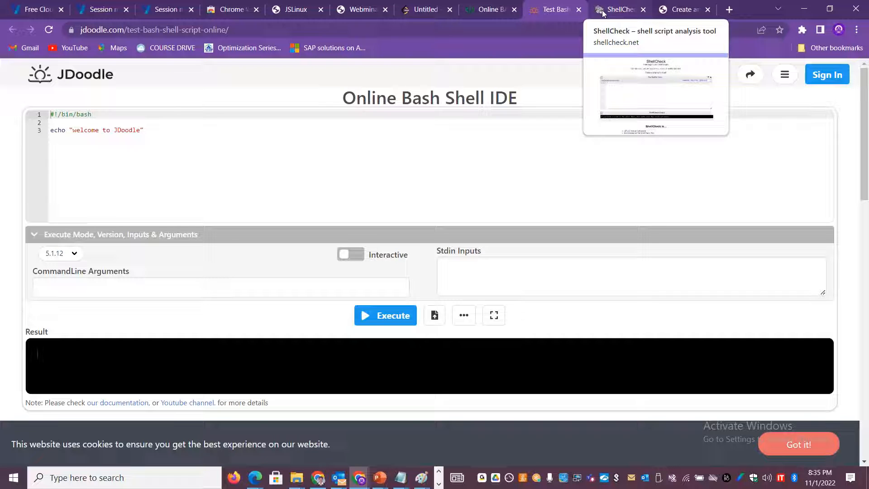
- Leave JDoodle's Bash IDE for the ShellCheck script analysis tab
{"action": "left_click", "coordinate": [617, 10]}
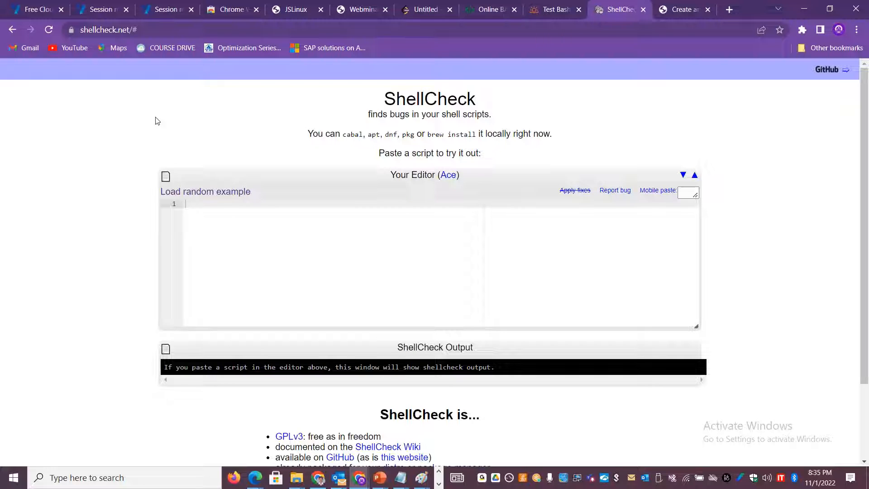
{"action": "mouse_move", "coordinate": [231, 264]}
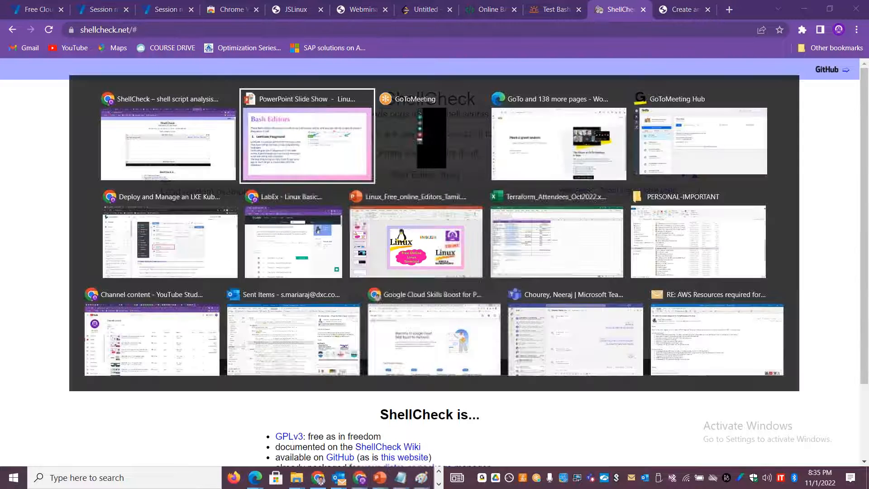
- Resume the Bash Editors slide show and advance to the CodeAnywhere slide
{"action": "left_click", "coordinate": [307, 141]}
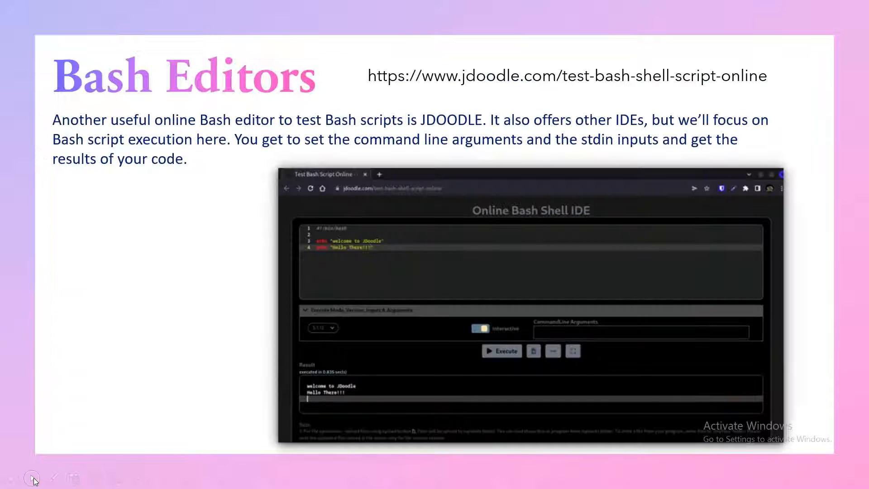
{"action": "key", "text": "Right"}
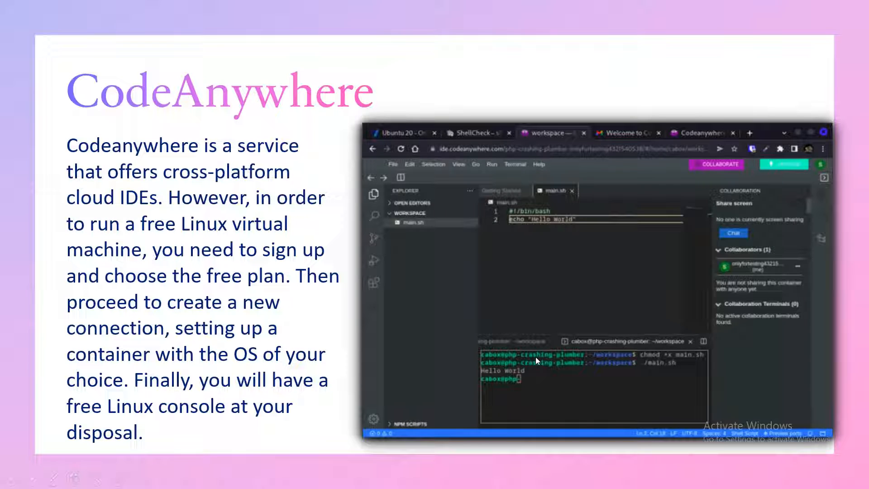
{"action": "mouse_move", "coordinate": [499, 298]}
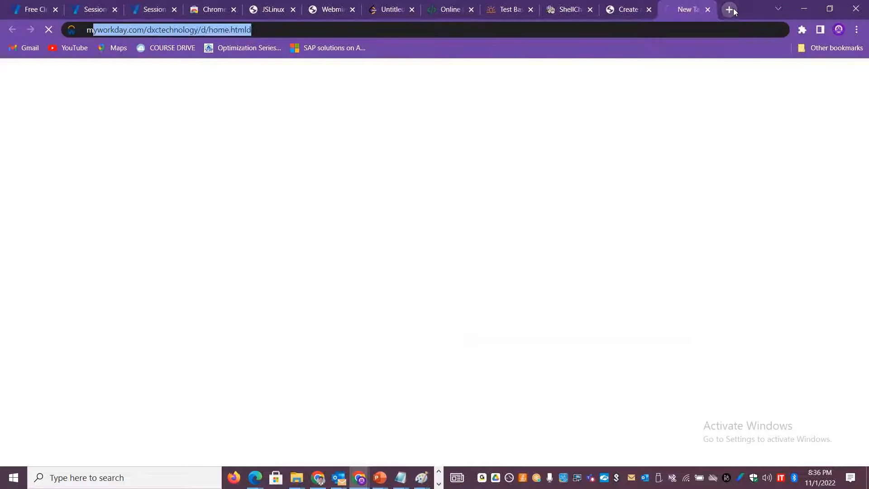
- Open mycompiler.io, keep Bash as the language, and check its Bash version and packages
{"action": "type", "text": "mycompiler.io/new/bash"}
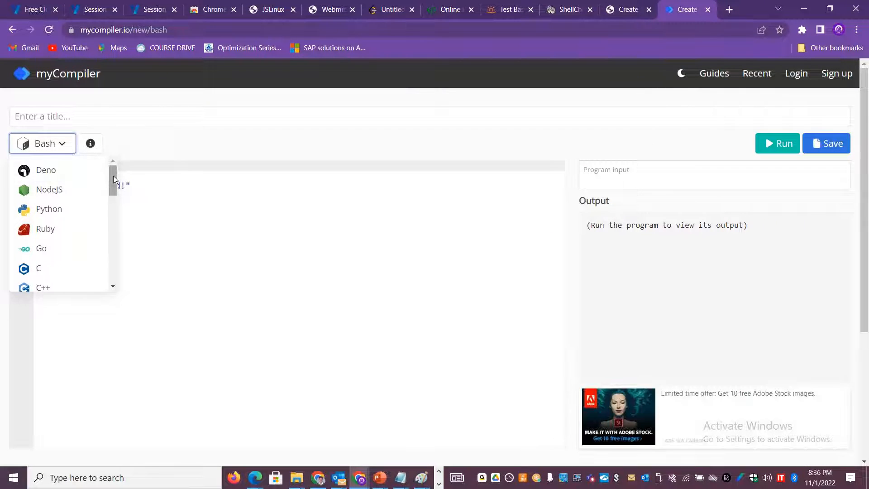
{"action": "scroll", "scroll_direction": "down", "scroll_amount": 3}
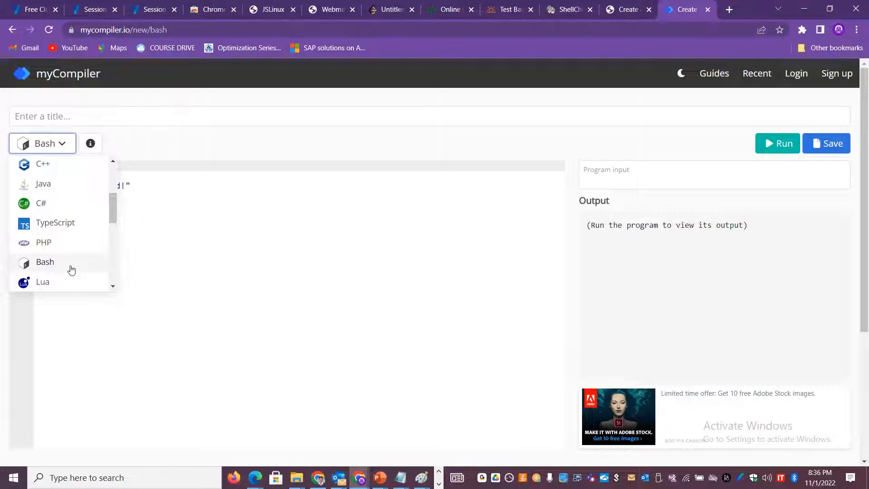
{"action": "left_click", "coordinate": [45, 261]}
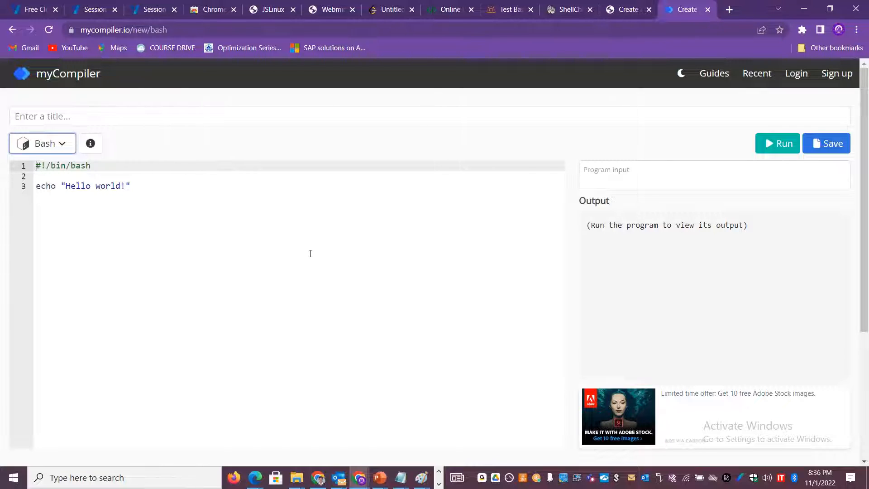
{"action": "mouse_move", "coordinate": [90, 143]}
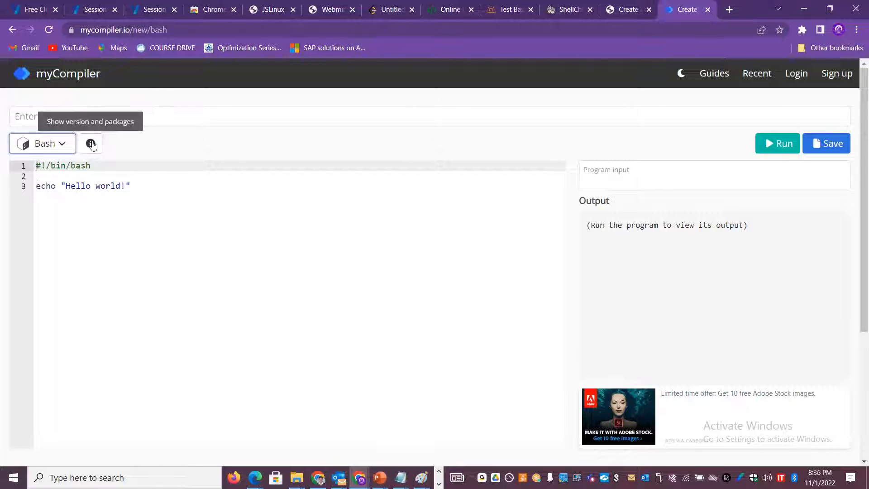
{"action": "left_click", "coordinate": [42, 143]}
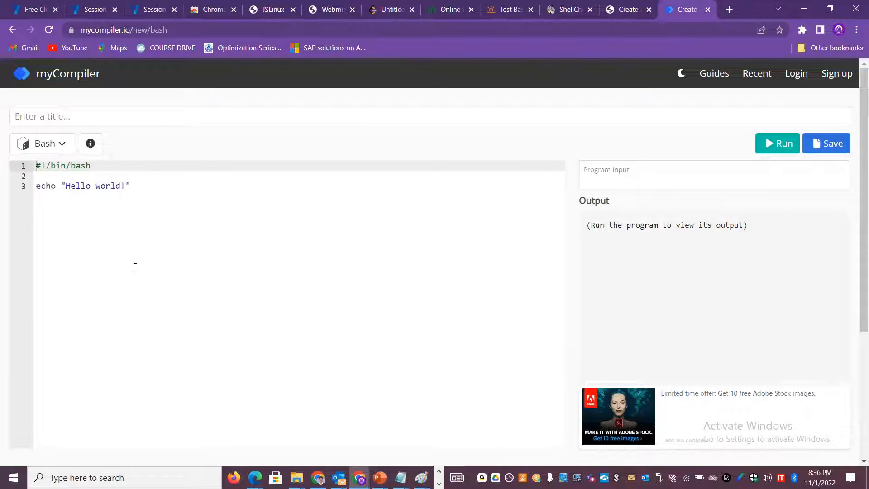
{"action": "mouse_move", "coordinate": [525, 272]}
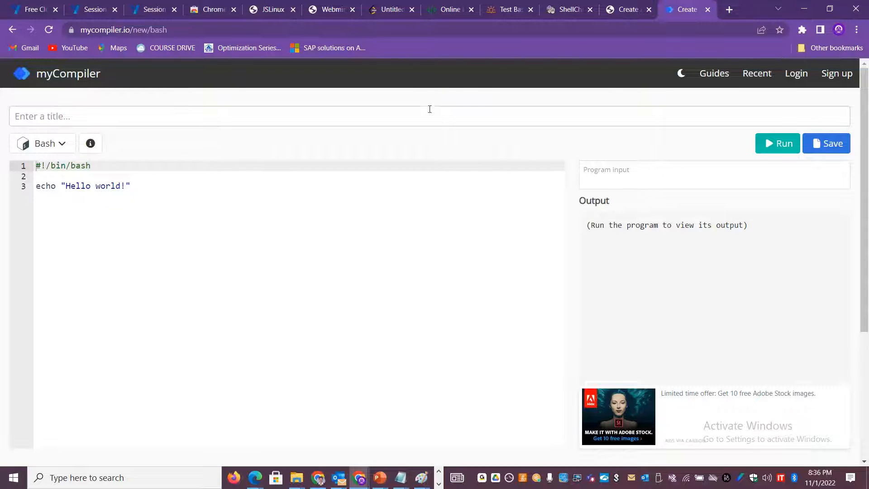
- Reload the signed-out Lightsail tab and sign in again with the saved password
{"action": "left_click", "coordinate": [625, 10]}
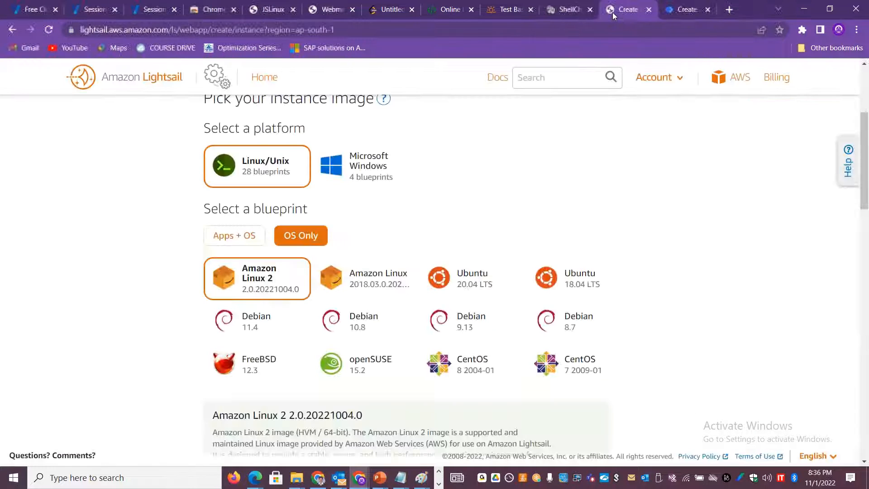
{"action": "left_click", "coordinate": [687, 9]}
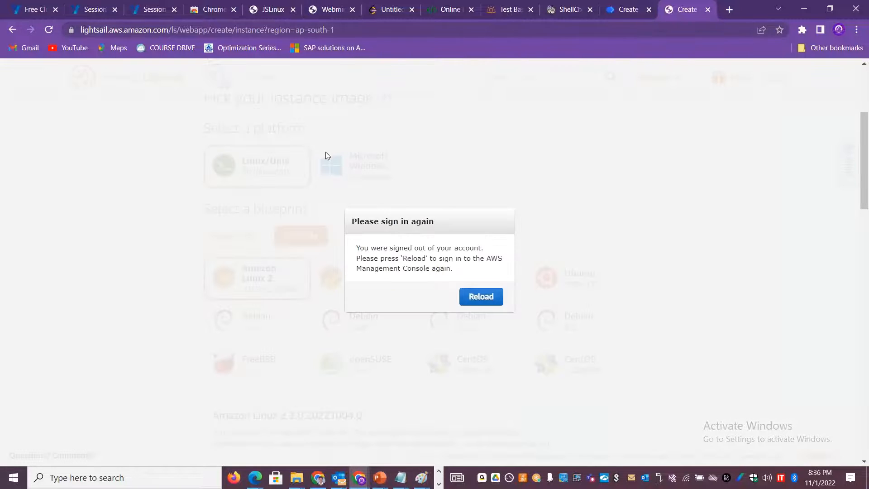
{"action": "left_click", "coordinate": [480, 296]}
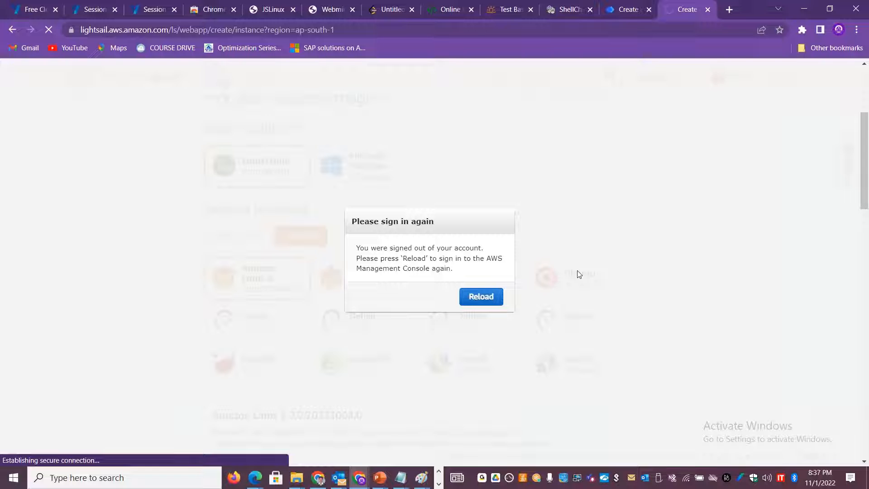
{"action": "left_click", "coordinate": [479, 296]}
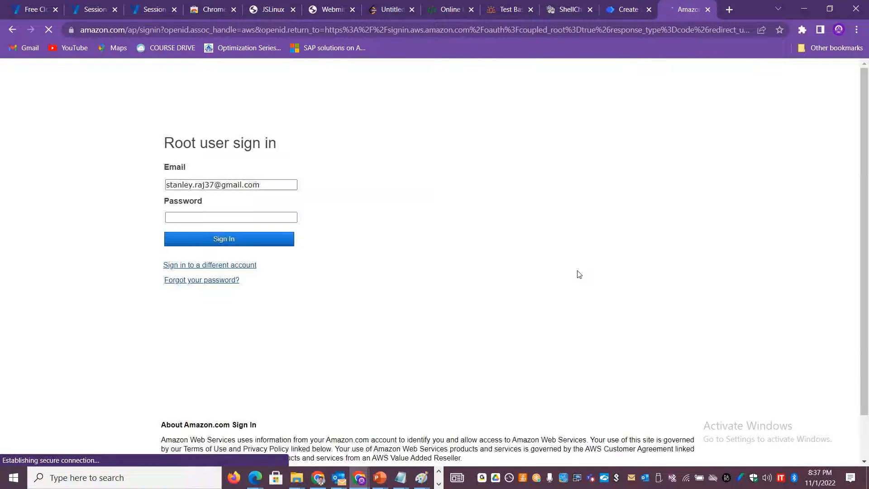
{"action": "left_click", "coordinate": [230, 216]}
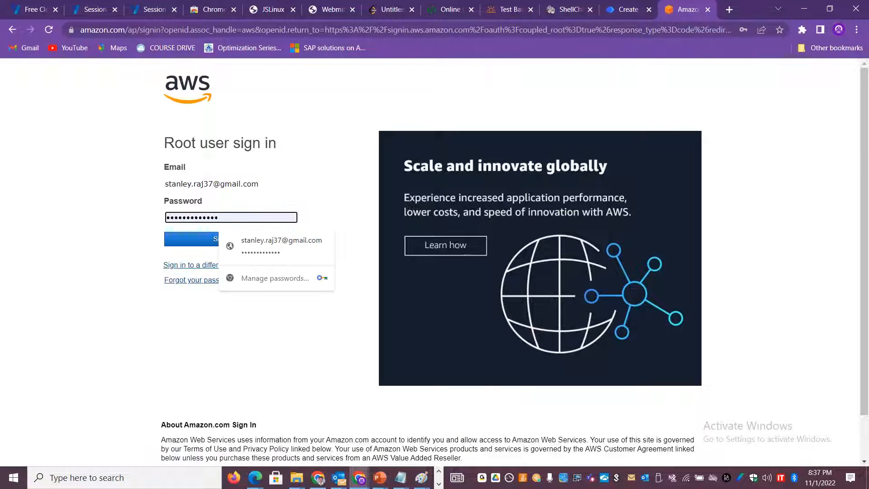
{"action": "left_click", "coordinate": [228, 238]}
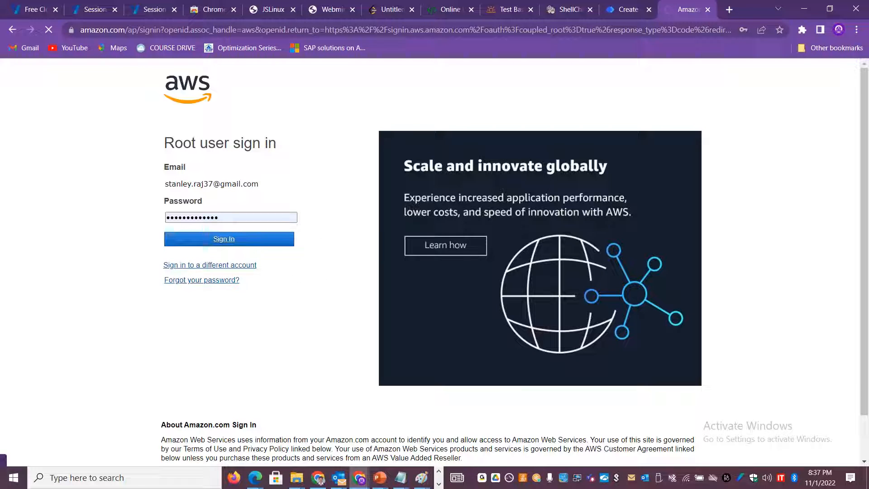
{"action": "left_click", "coordinate": [229, 238]}
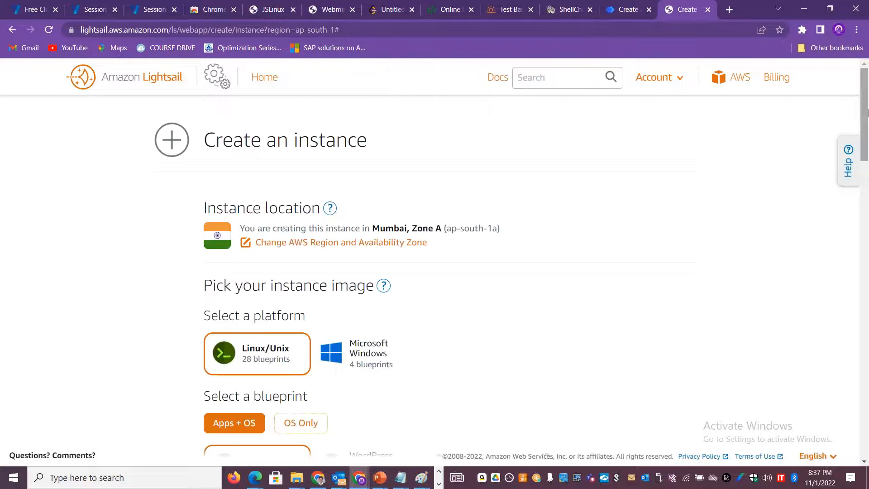
- Scroll down through Lightsail's instance plans and back up to the blueprints
{"action": "scroll", "scroll_direction": "down", "scroll_amount": 3}
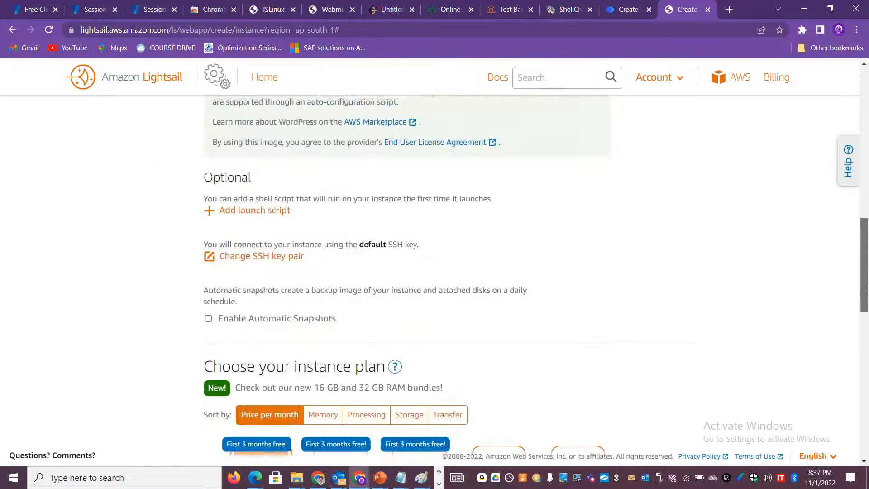
{"action": "scroll", "scroll_direction": "down", "scroll_amount": 3}
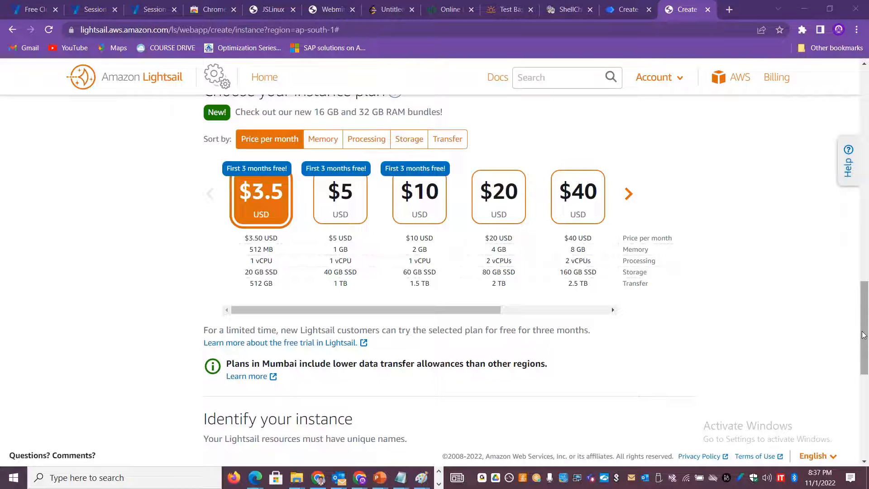
{"action": "scroll", "scroll_direction": "up", "scroll_amount": 3}
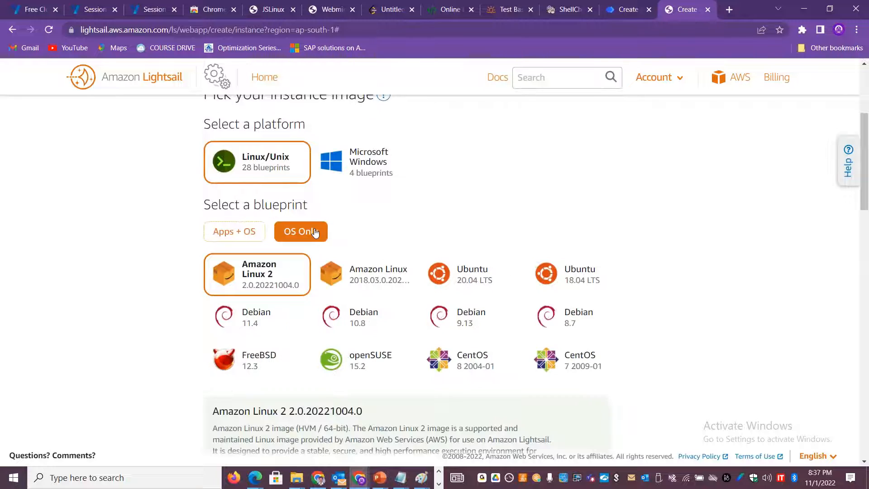
{"action": "mouse_move", "coordinate": [370, 326]}
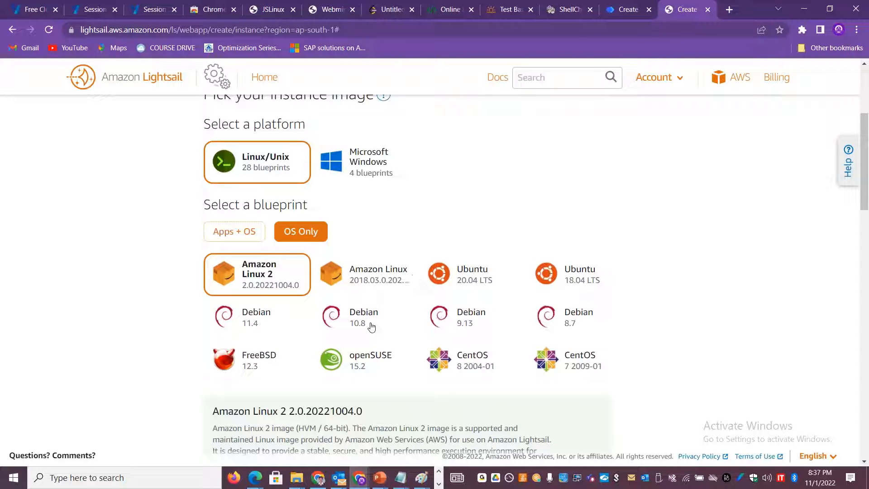